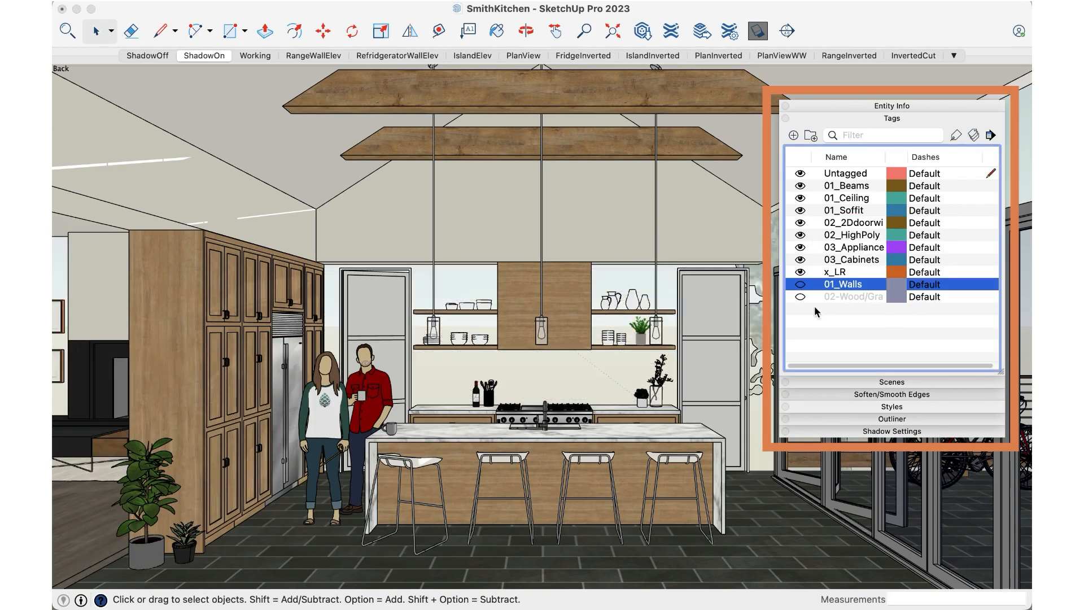
# Step: Make the 01_Walls tag visible again and hide the 01_Beams tag to remove the ceiling beams
pyautogui.click(799, 284)
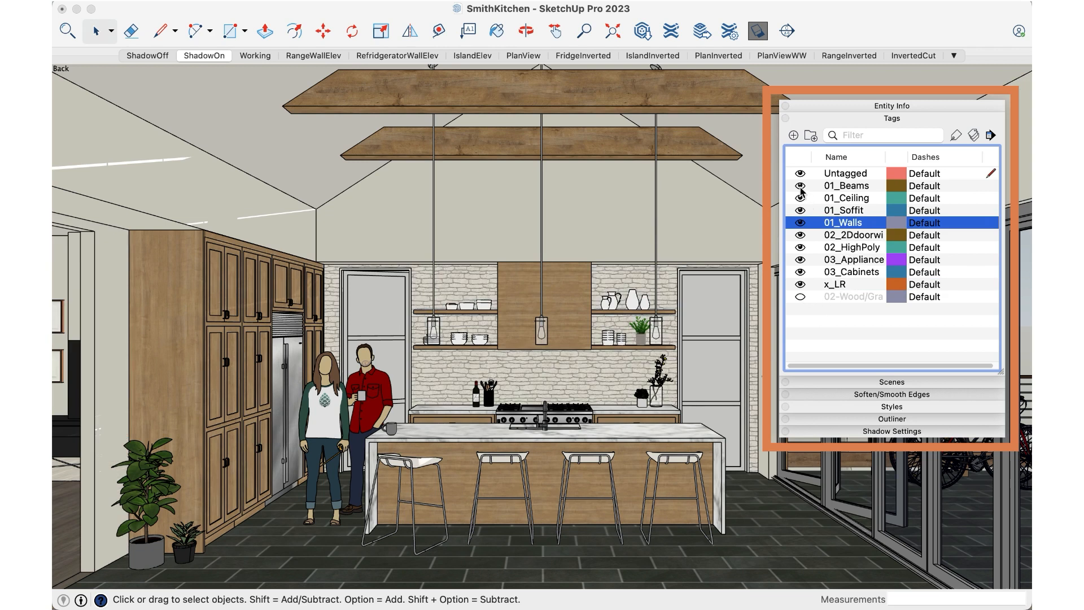
pyautogui.click(846, 185)
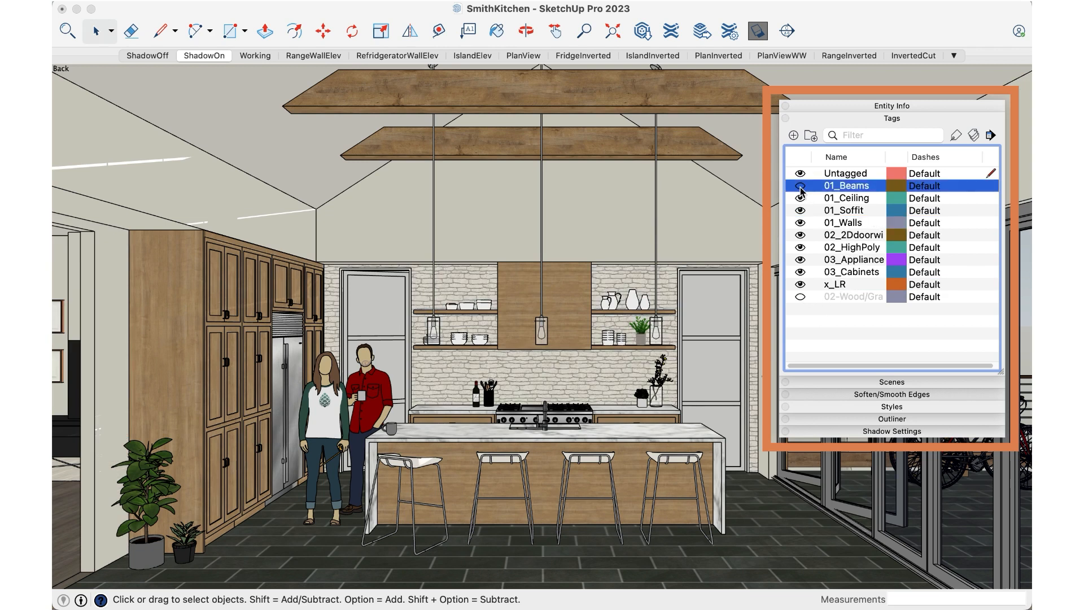
pyautogui.click(800, 185)
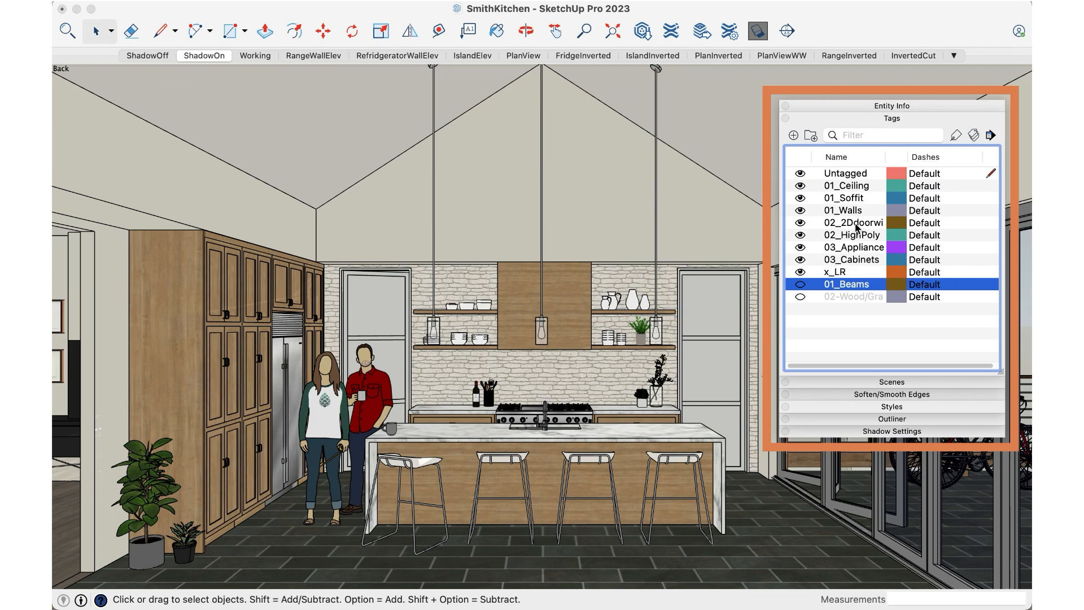
pyautogui.moveTo(850, 159)
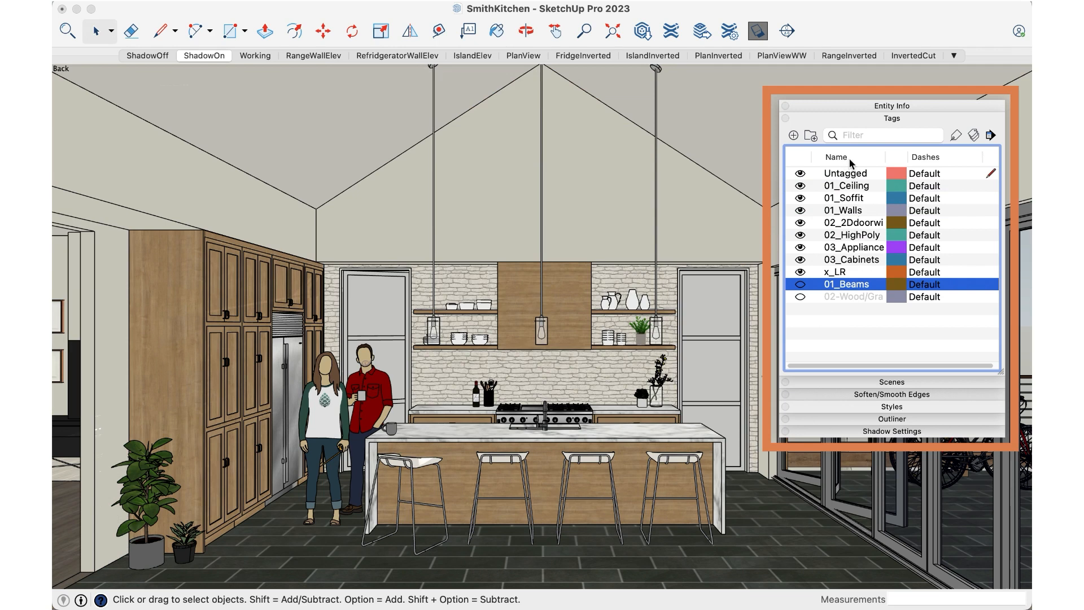
# Step: Sort the Tags panel by Name, then toggle 01_Beams on and off to confirm it stays put
pyautogui.click(835, 157)
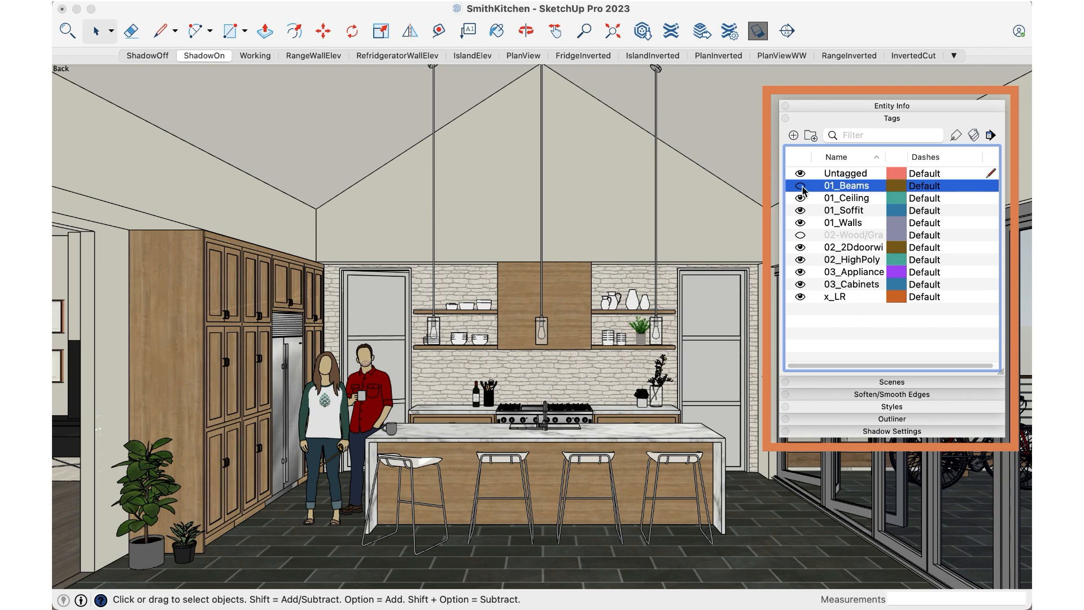
pyautogui.click(800, 185)
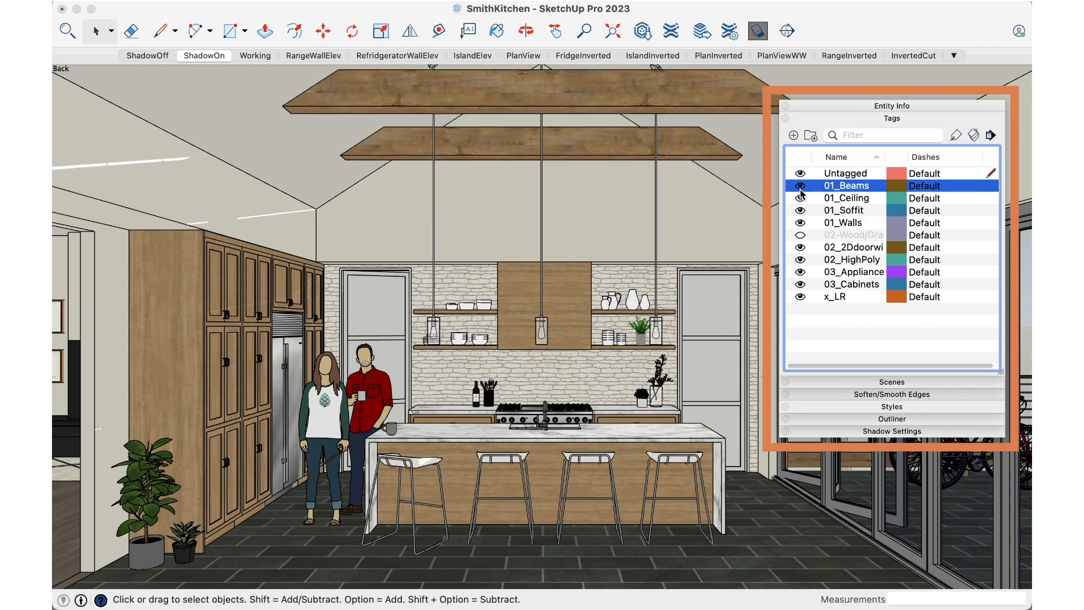
pyautogui.click(800, 186)
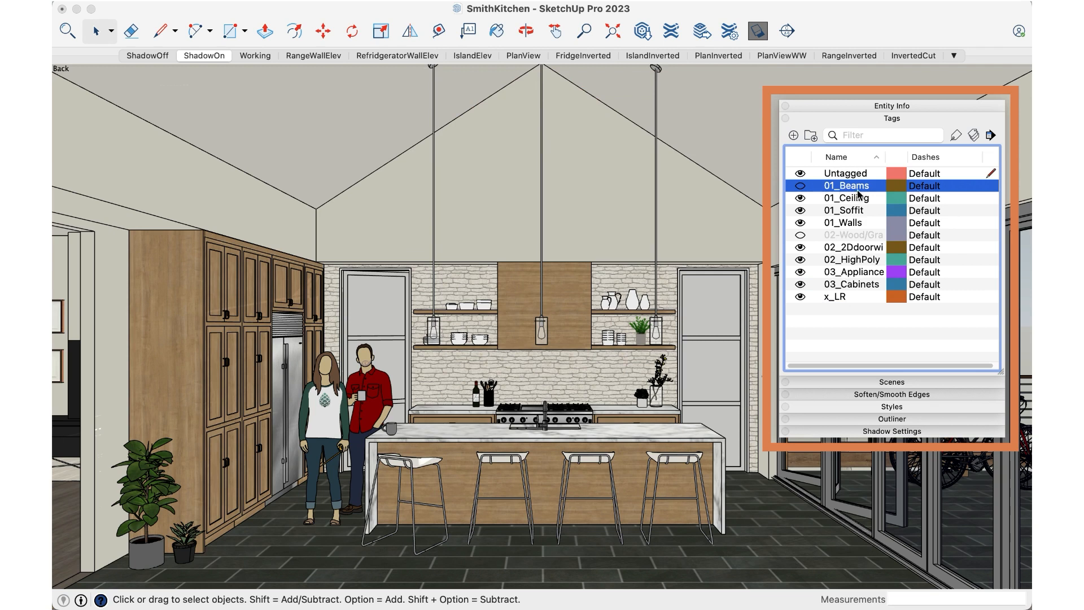